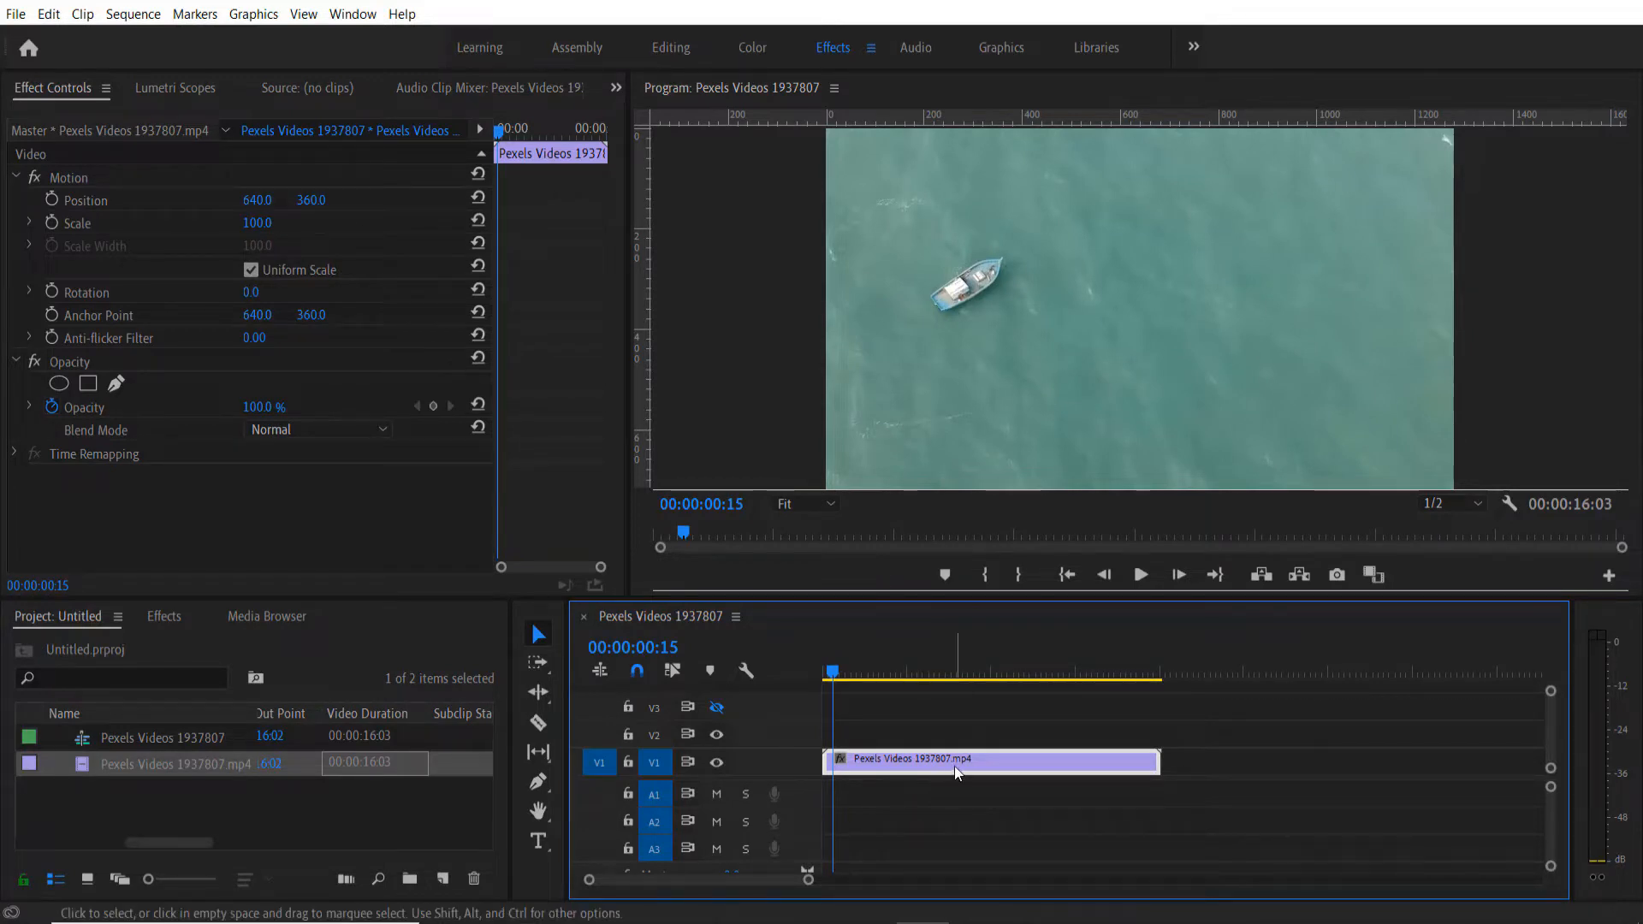
mouse_move(953, 770)
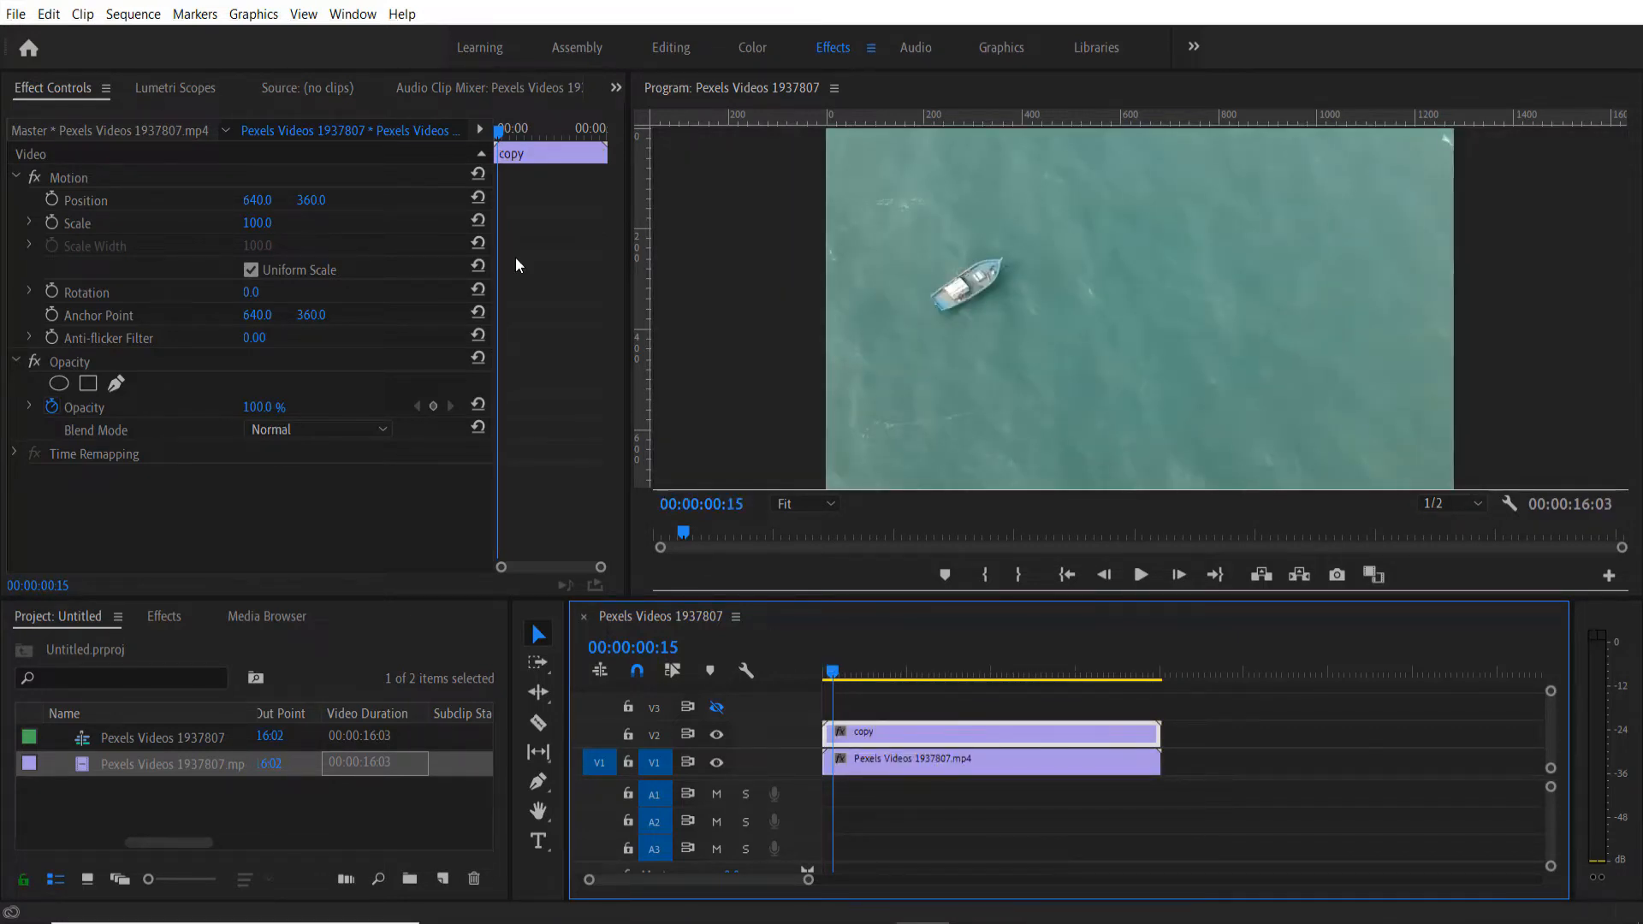
mouse_move(1066, 236)
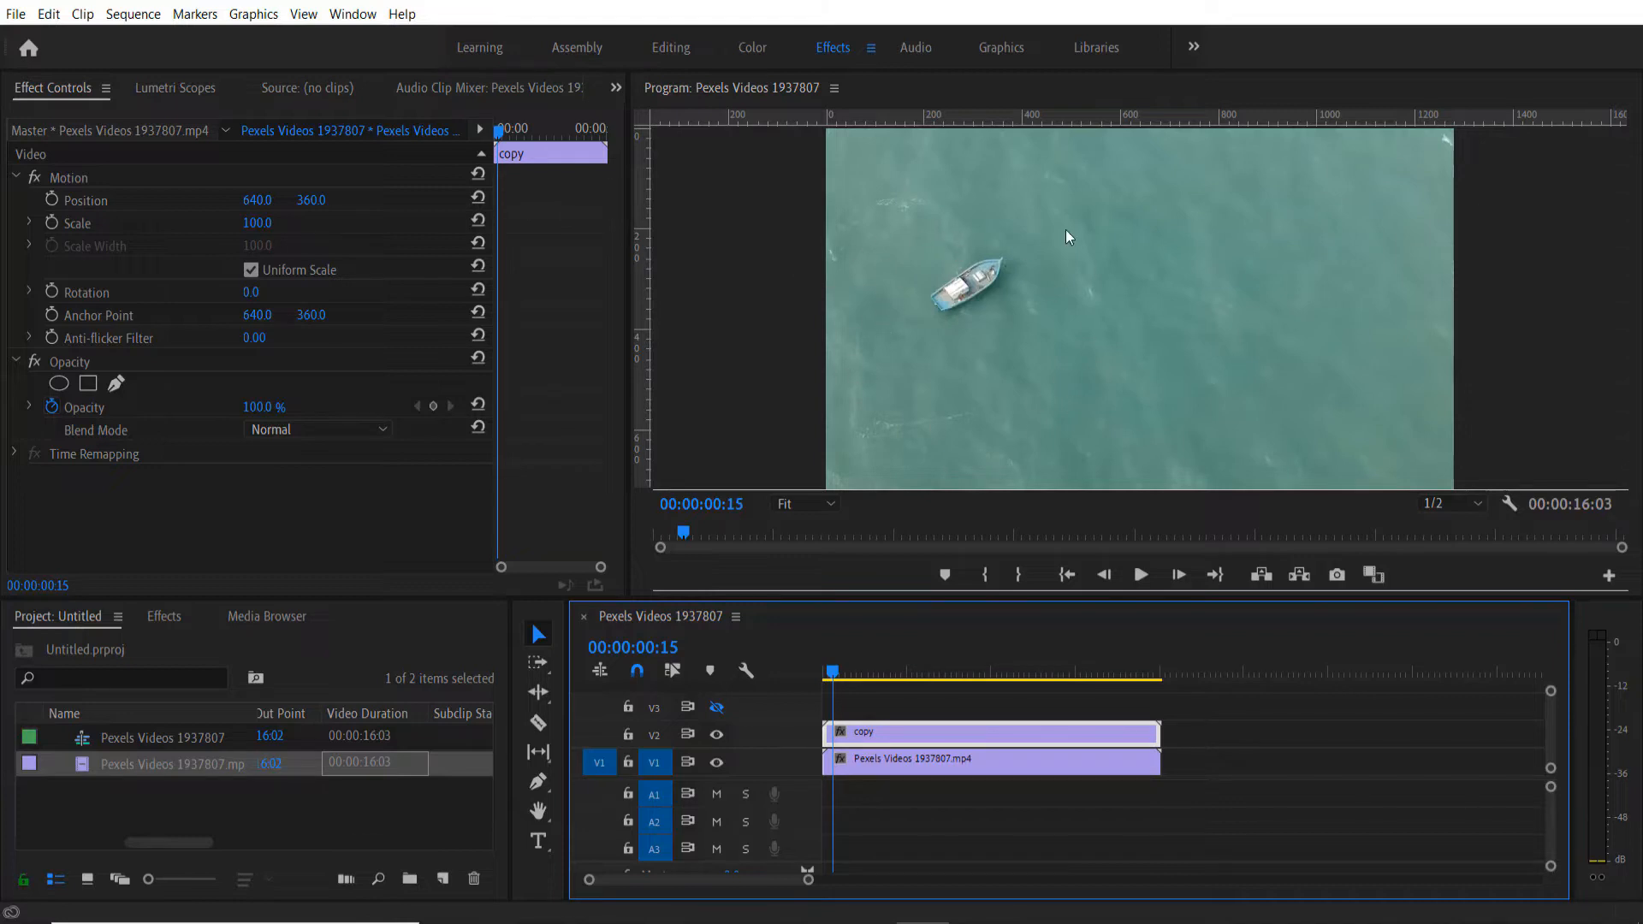
mouse_move(441, 483)
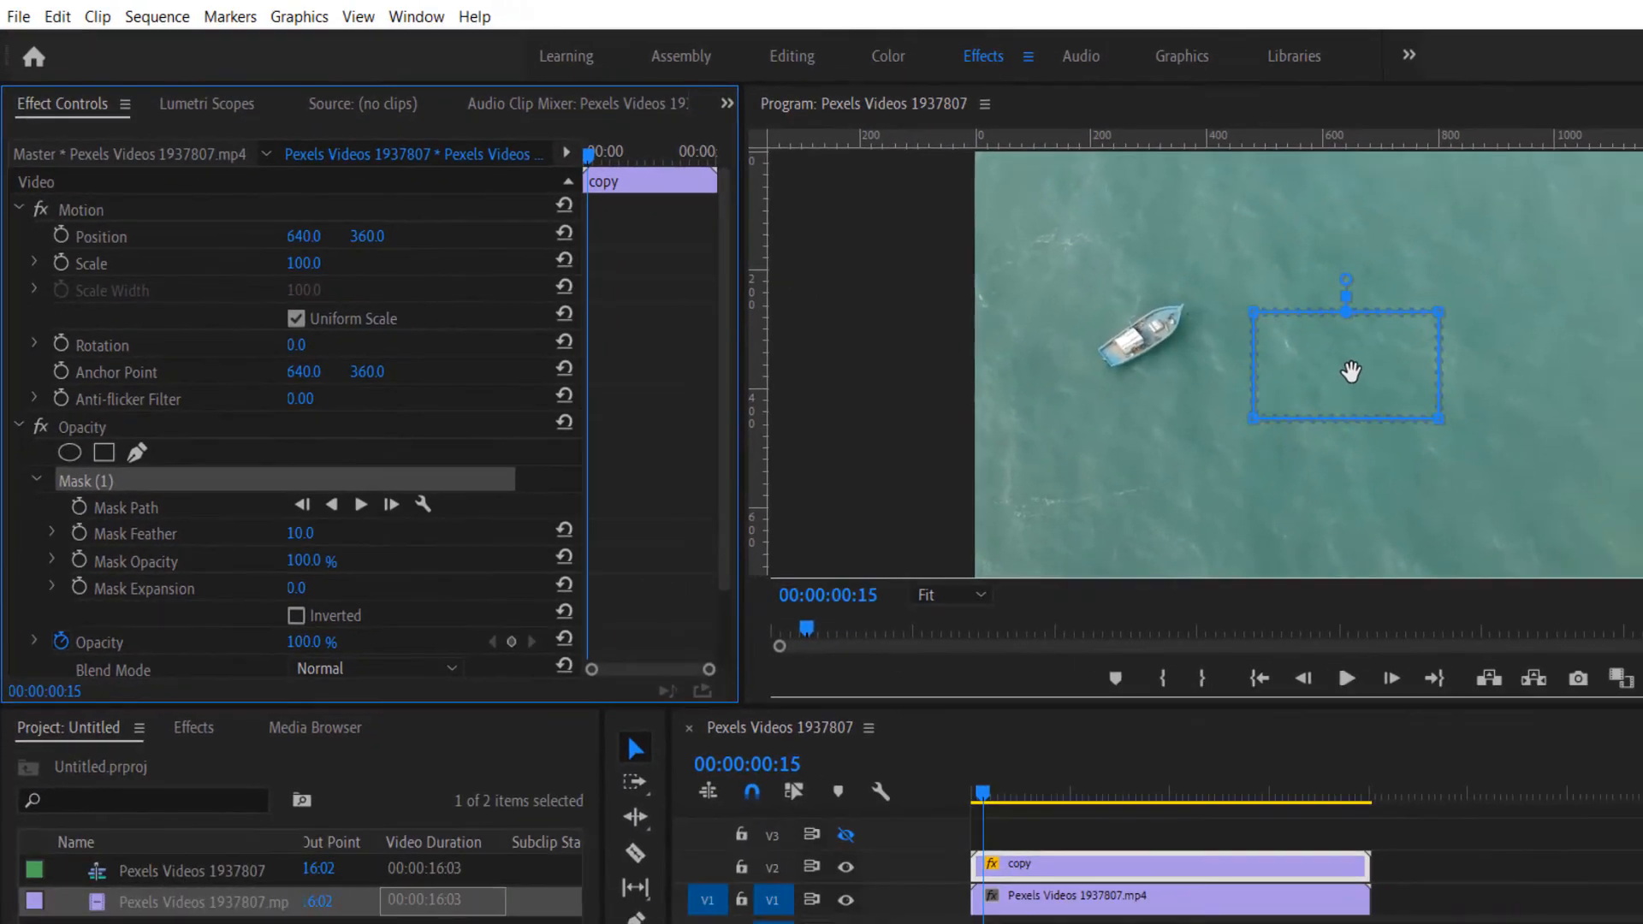
Drag the copy clip's rectangle mask over open water to the right of the boat
drag(1352, 372, 1378, 331)
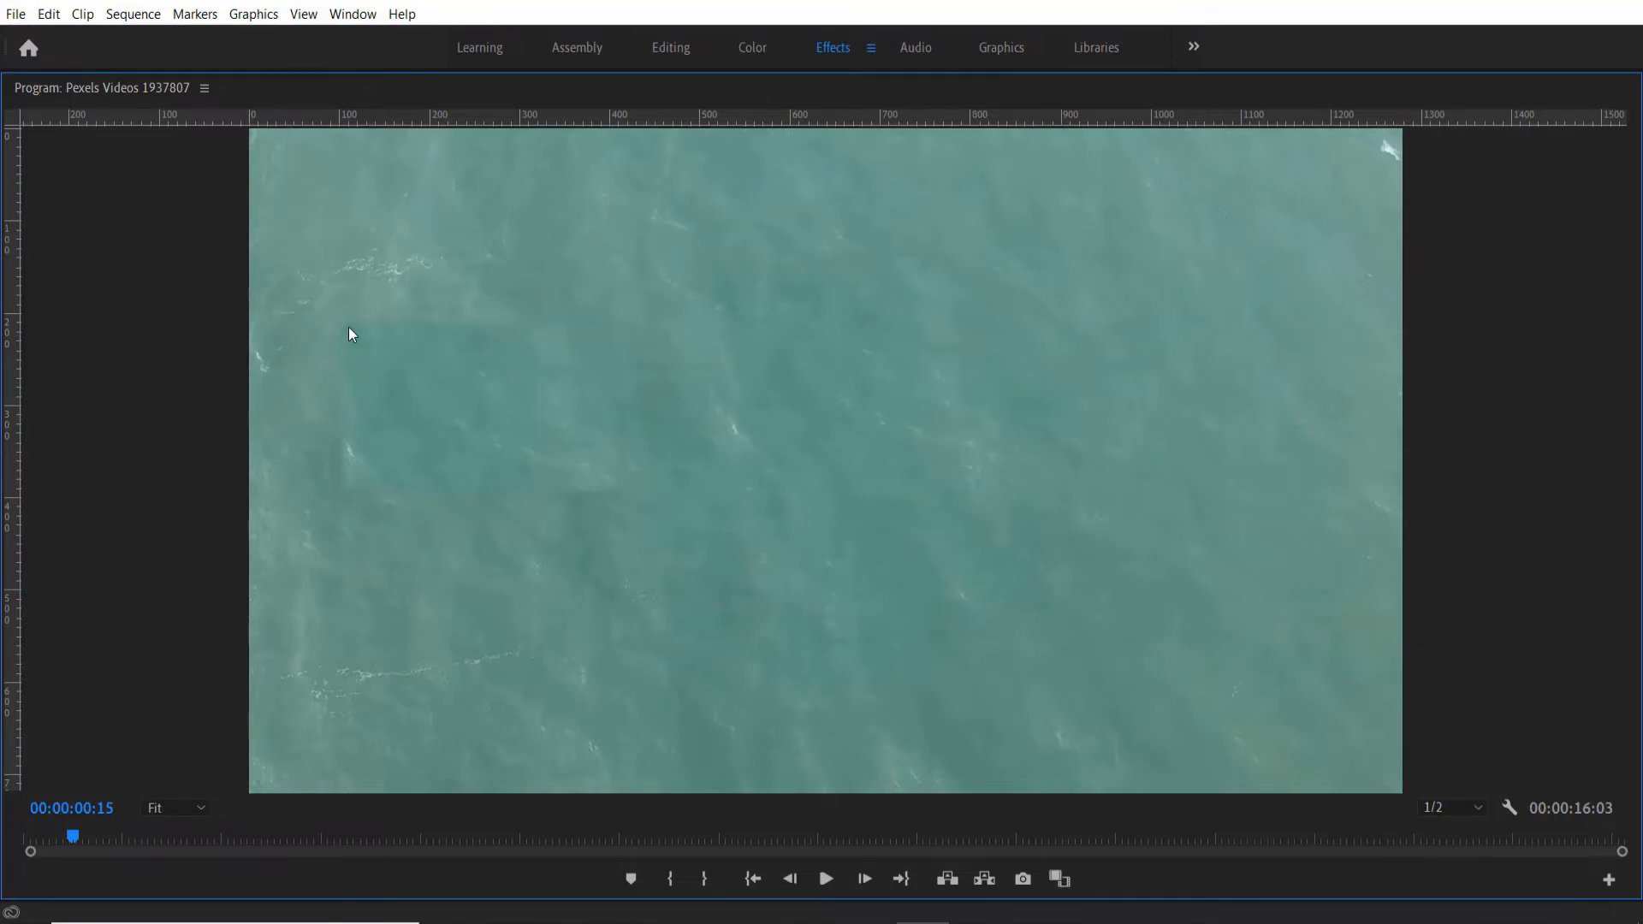
mouse_move(356, 321)
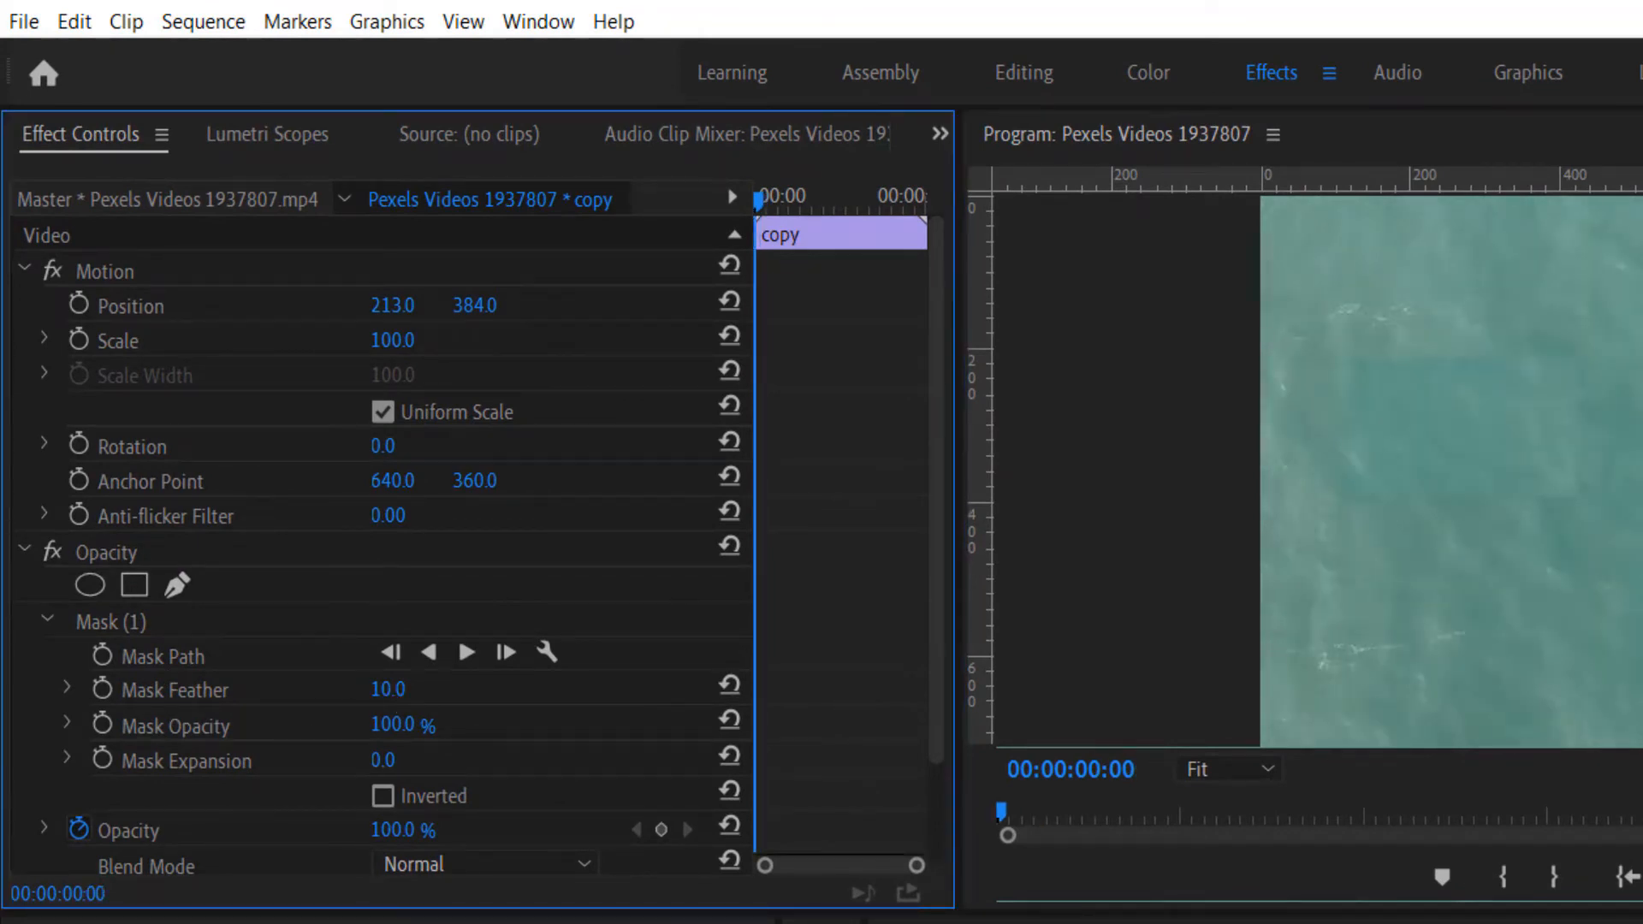
Set Mask Feather to about 80 and stop the preview playback
text(84.0)
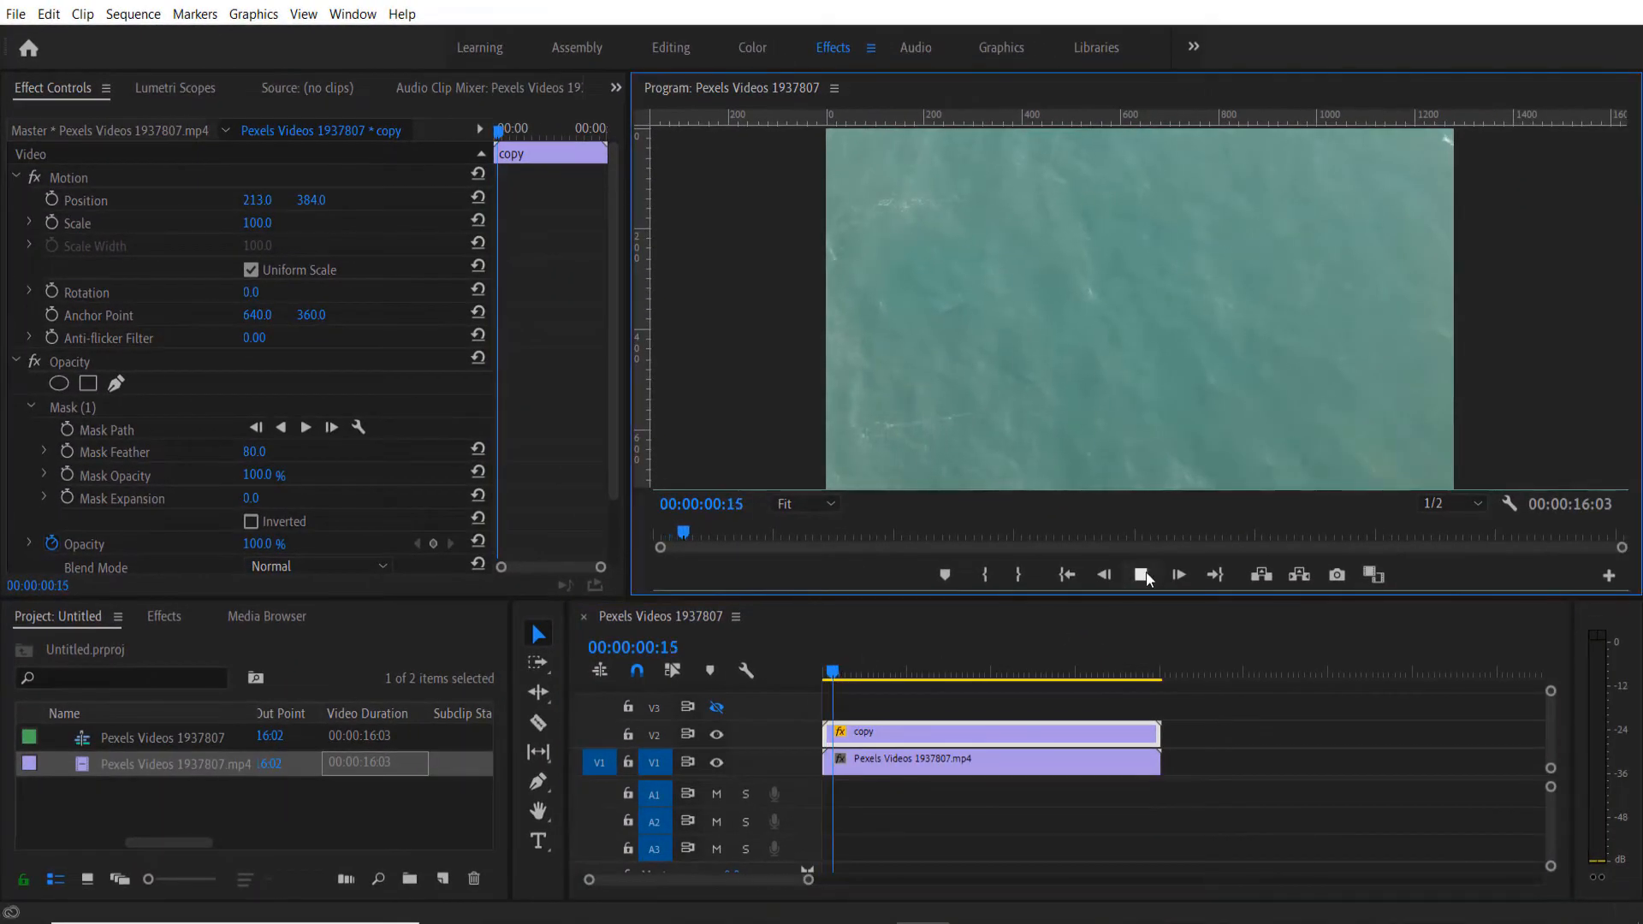
click(1178, 575)
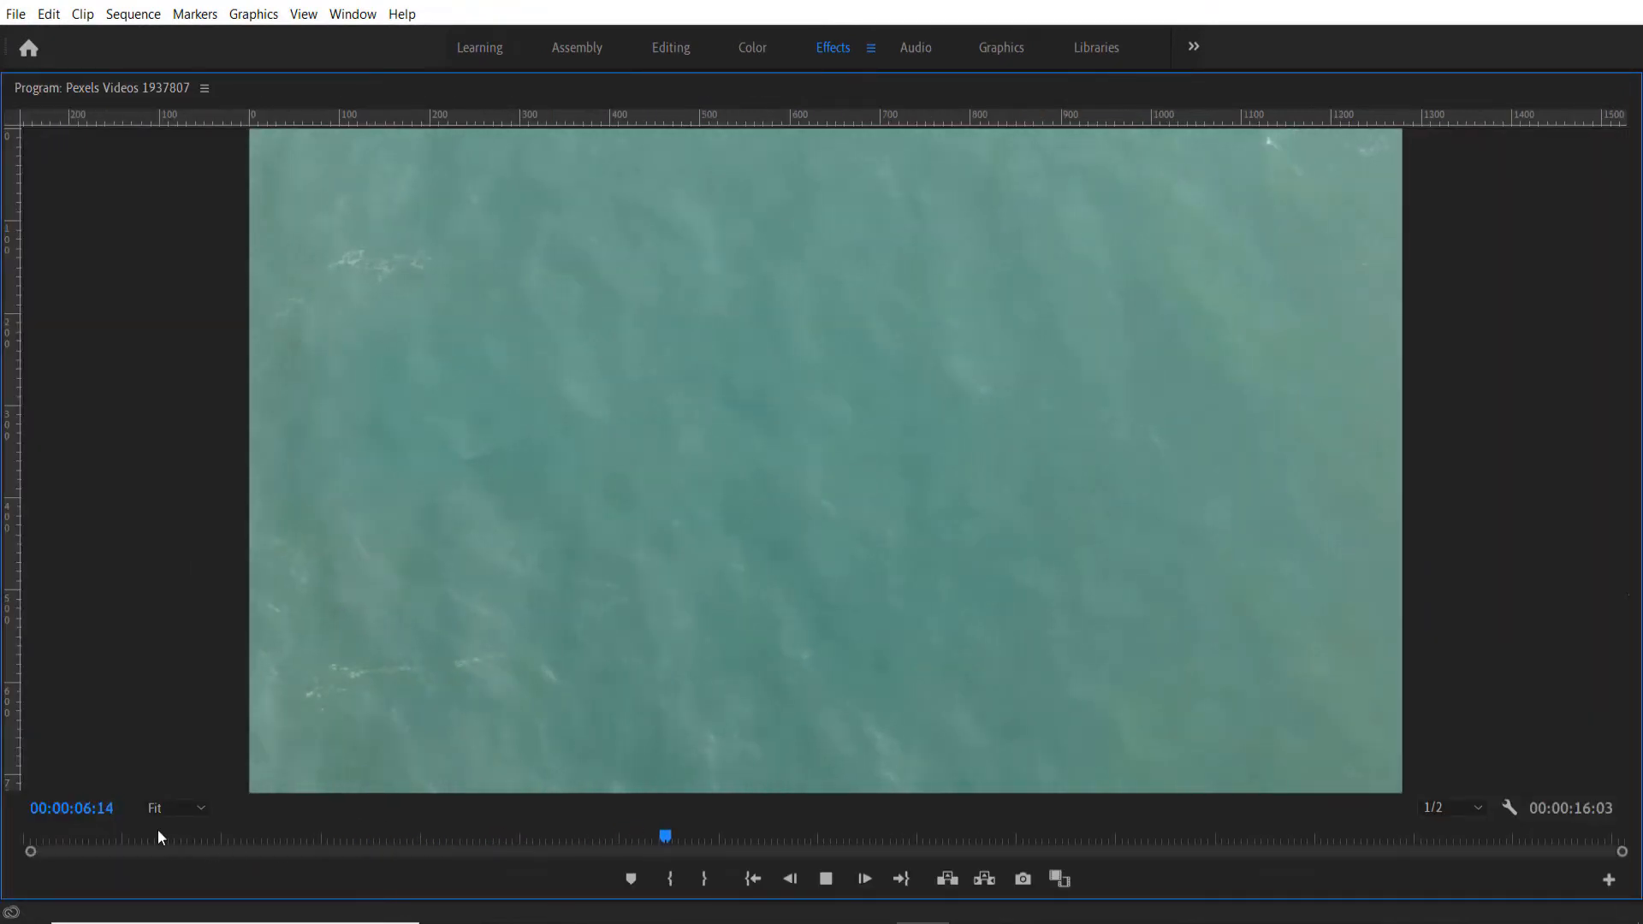
Return the playhead to the start and play the boat-free footage
click(825, 879)
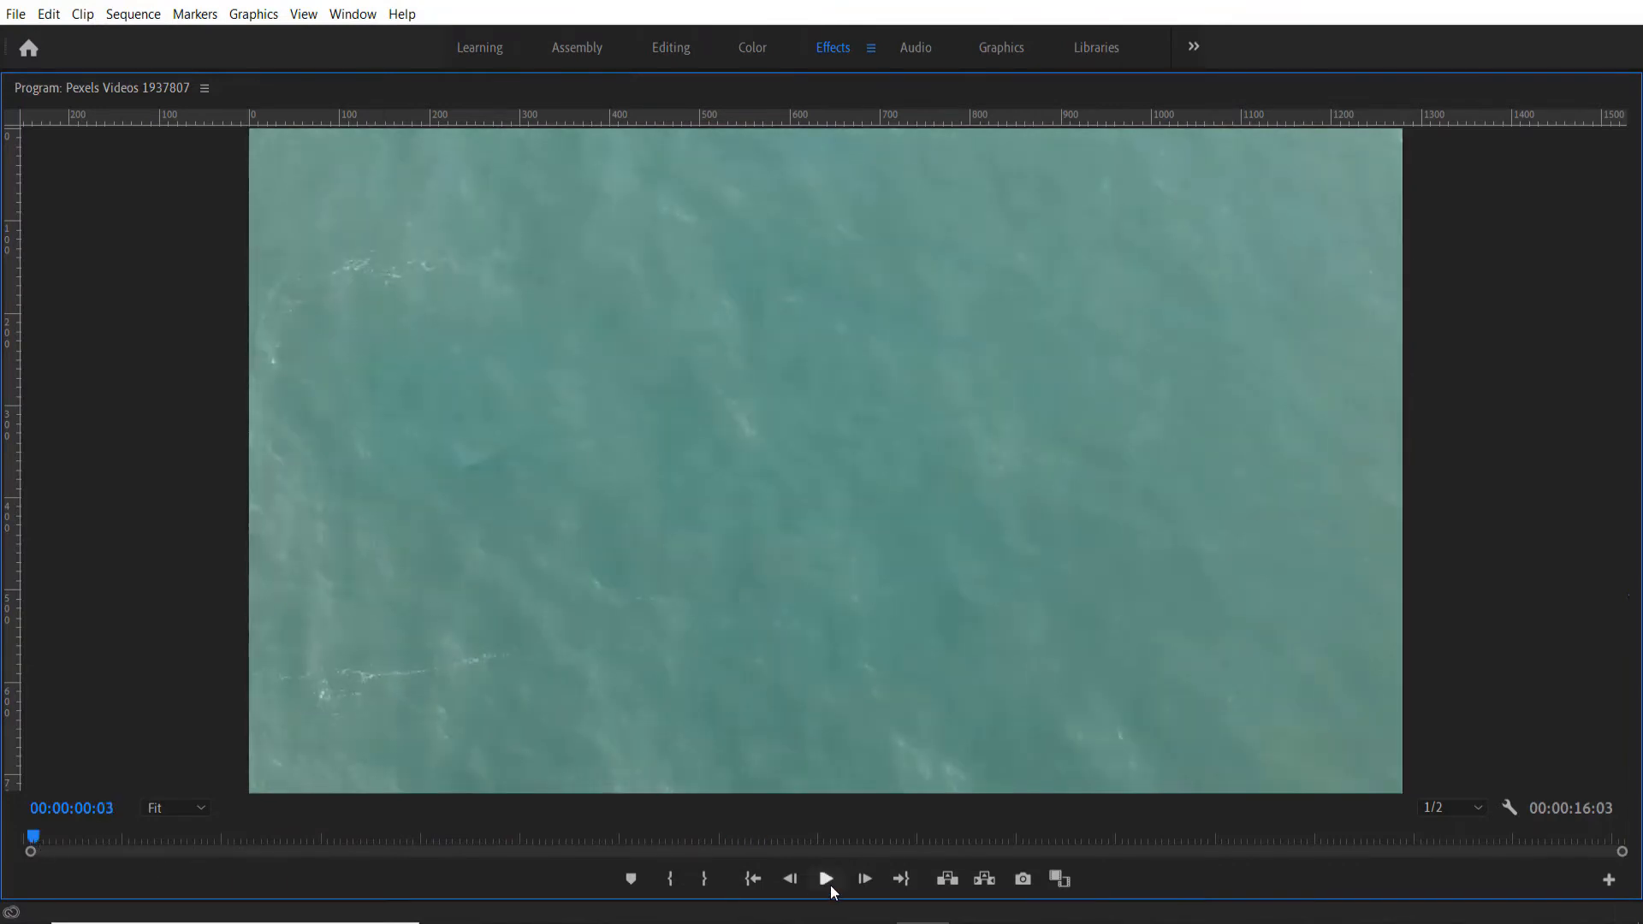
click(827, 878)
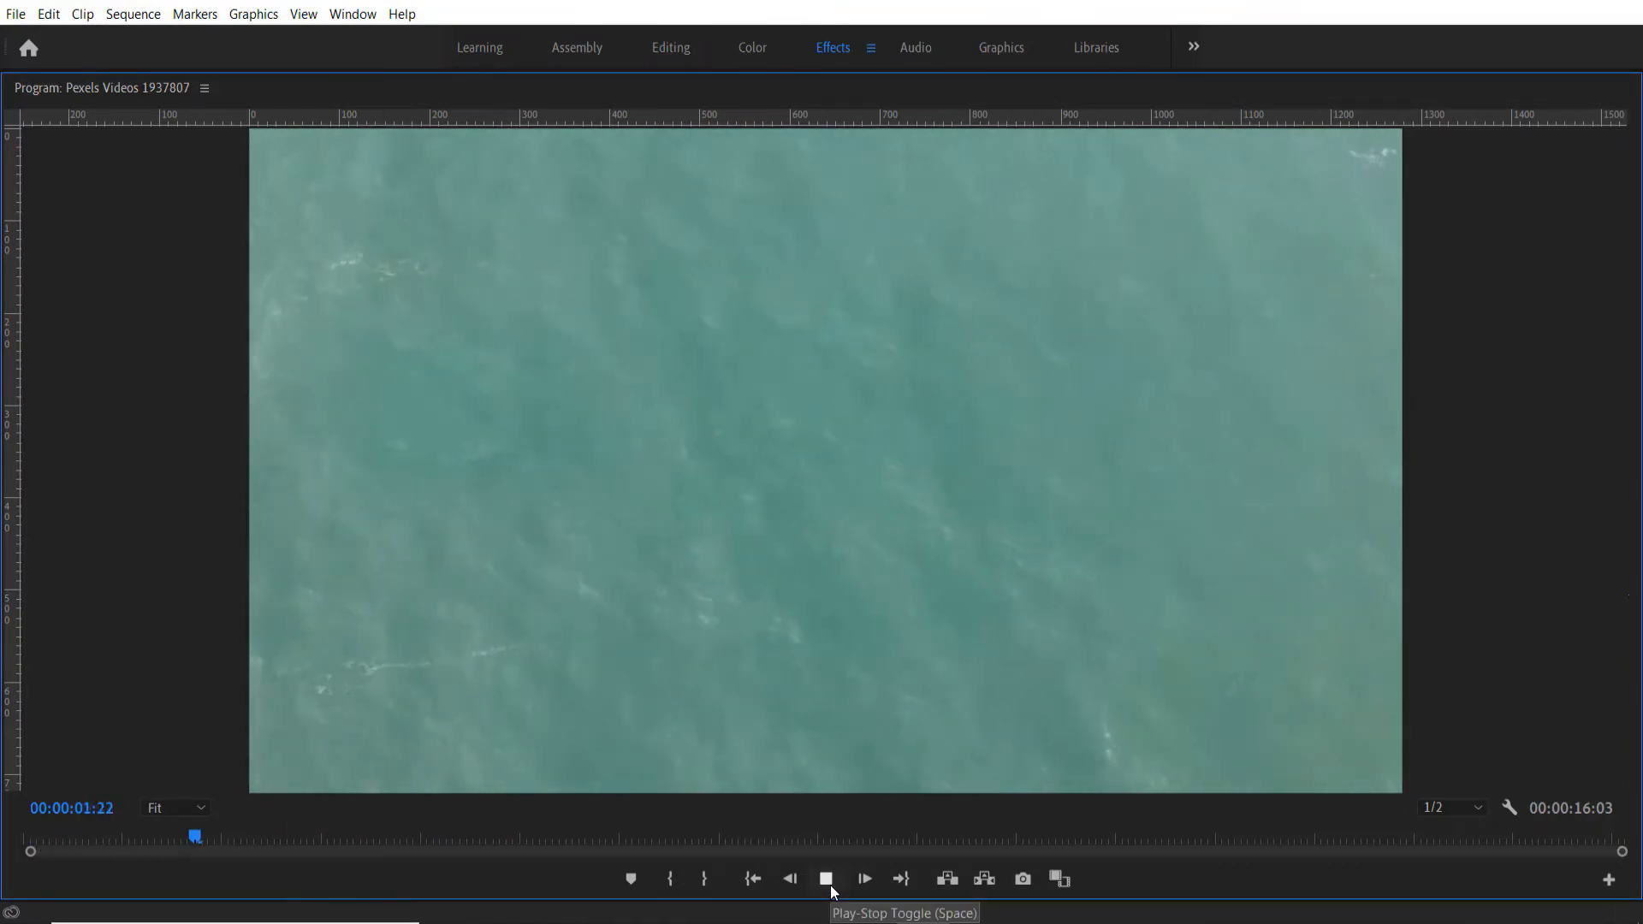